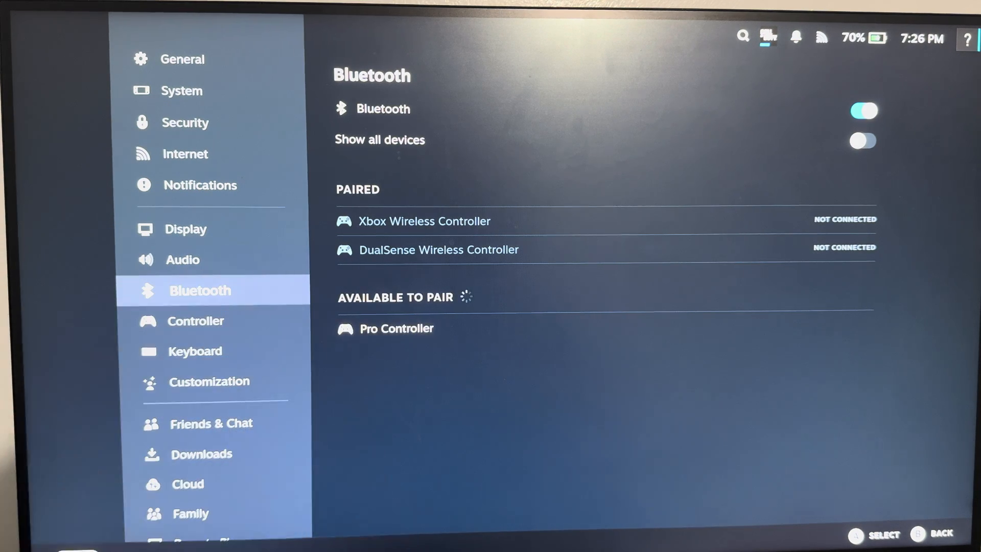
{"action": "mouse_move", "coordinate": [379, 139]}
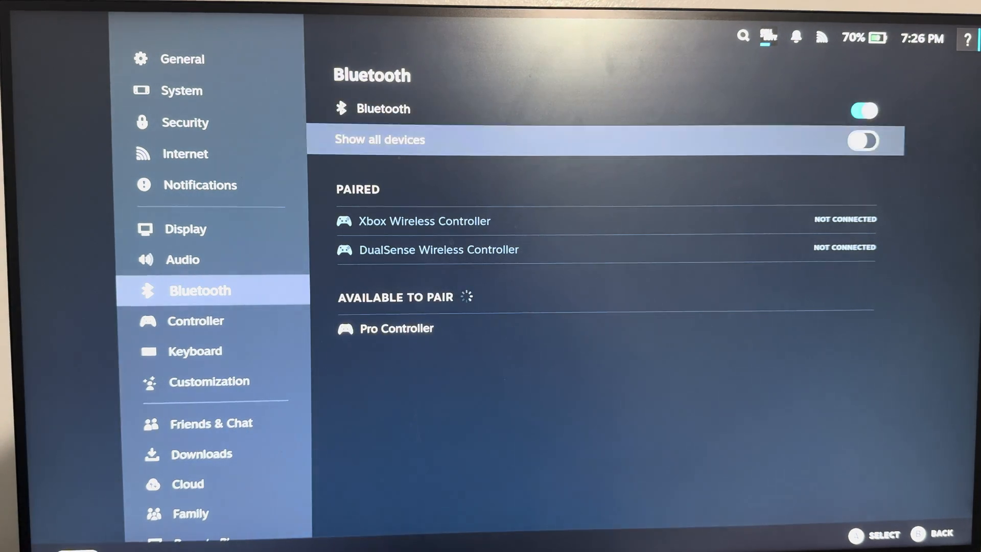
Step: Select Pro Controller under Available to Pair so it joins the Paired devices list
{"action": "left_click", "coordinate": [395, 328]}
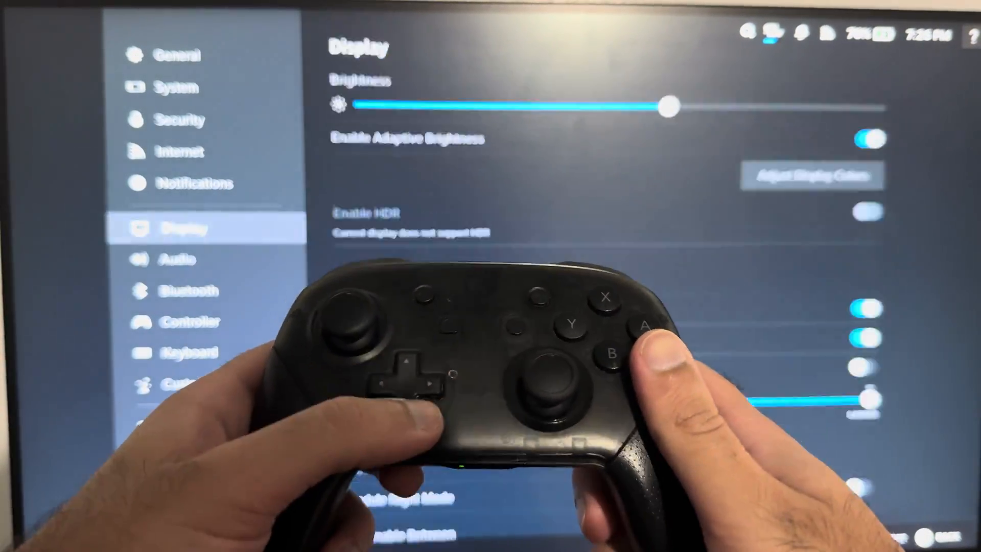
{"action": "left_click", "coordinate": [200, 289]}
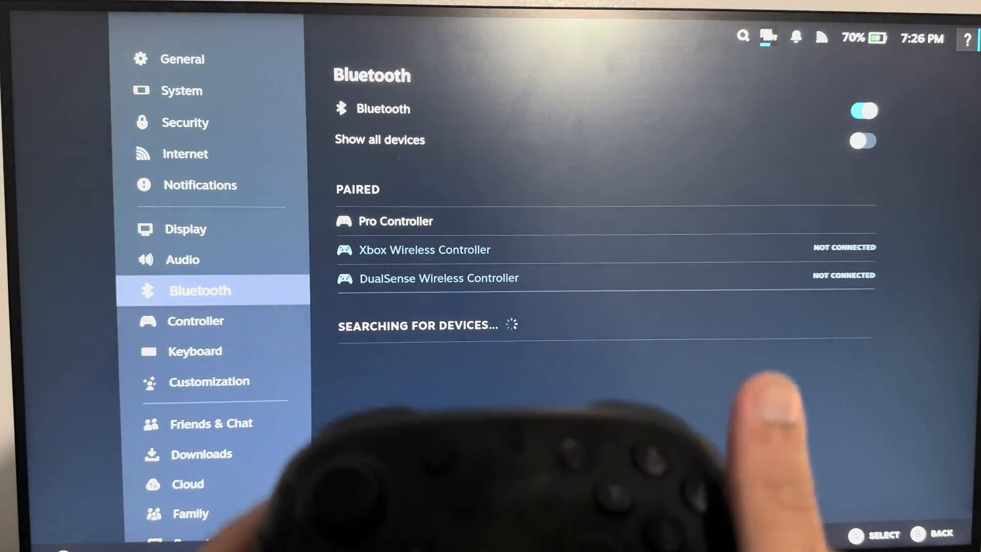